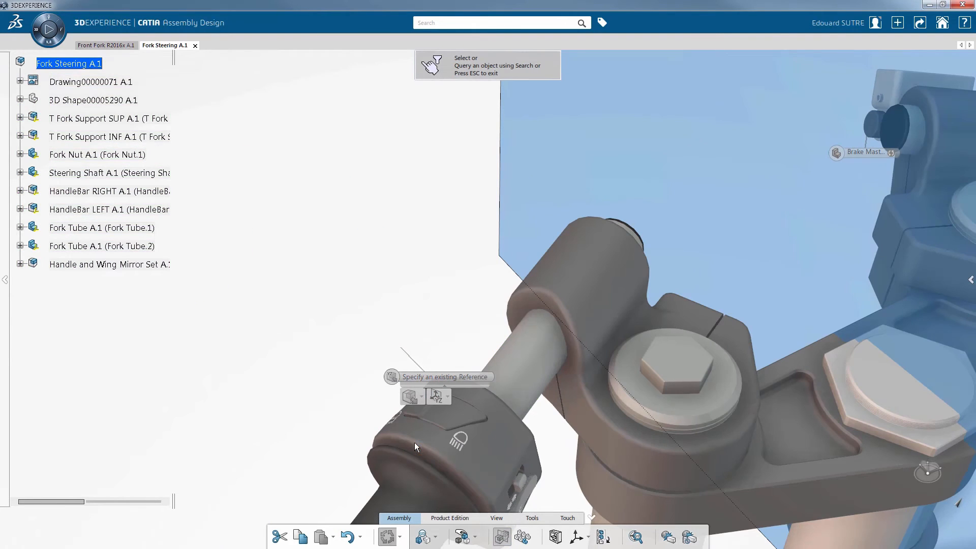
- Search 'master cylinder' for the existing reference, returning four matches including the Brake Master Cylinder
text(master cylinder)
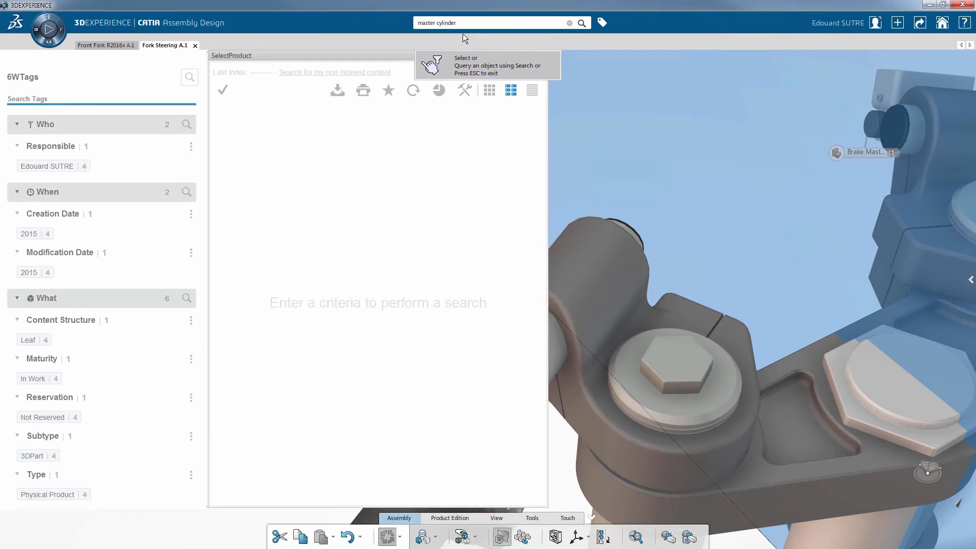
click(580, 23)
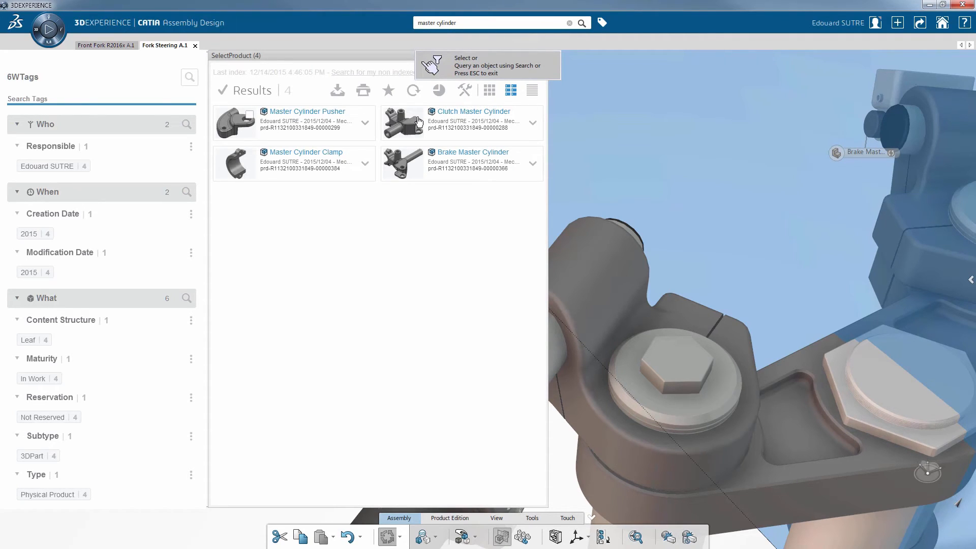
mouse_move(446, 123)
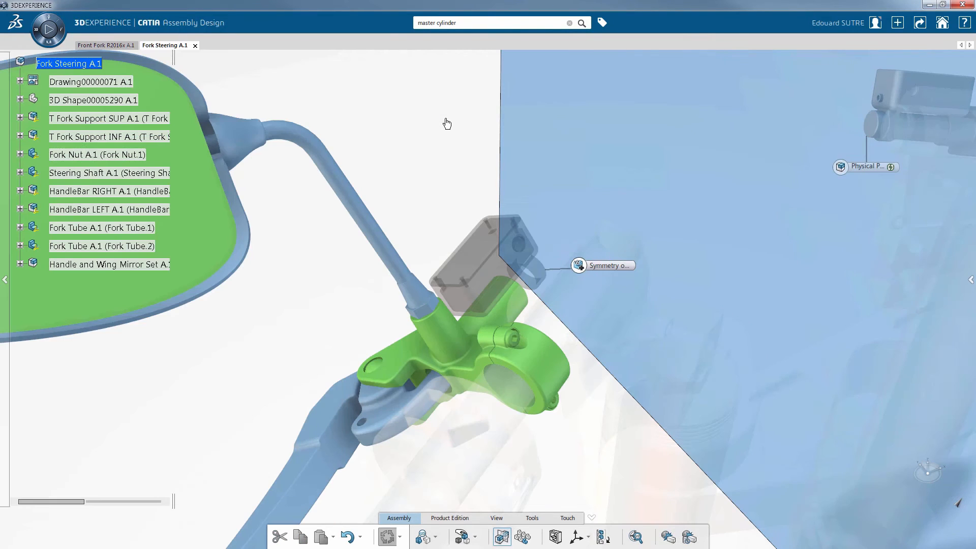
mouse_move(398, 217)
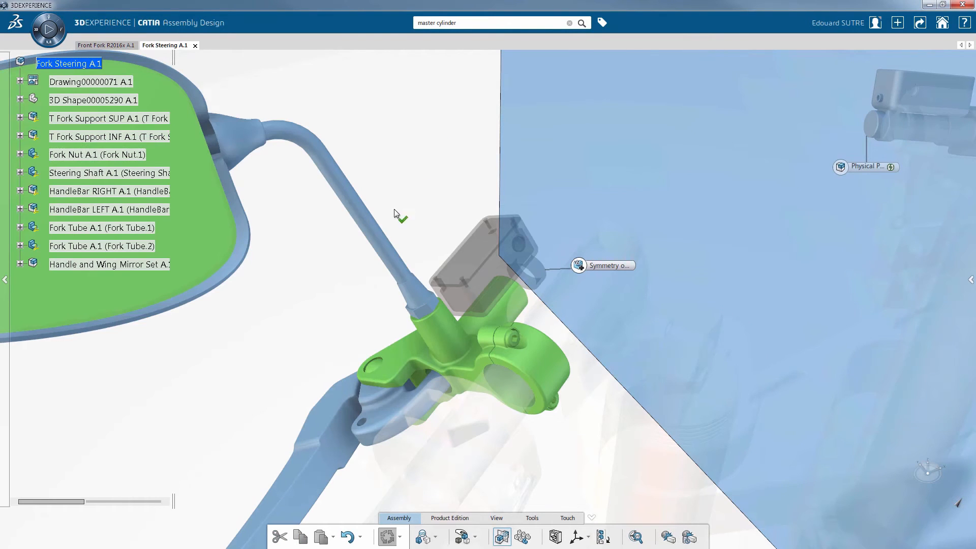